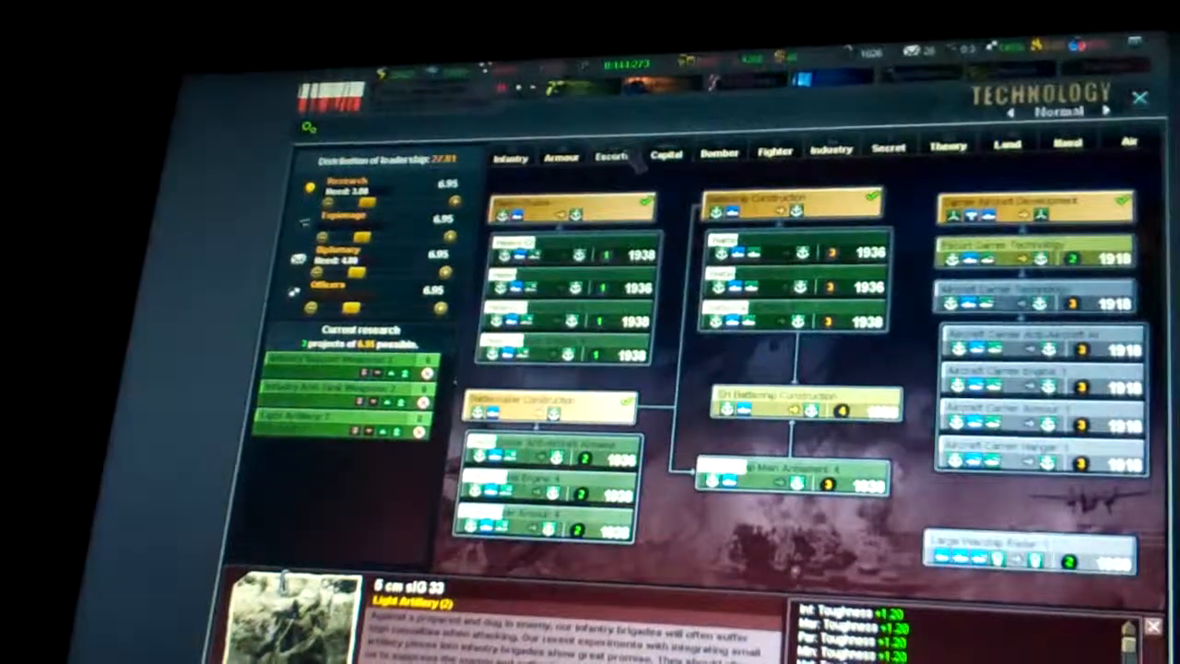
- Switch the technology screen from the capital-ship naval tree to land doctrines
left_click(718, 152)
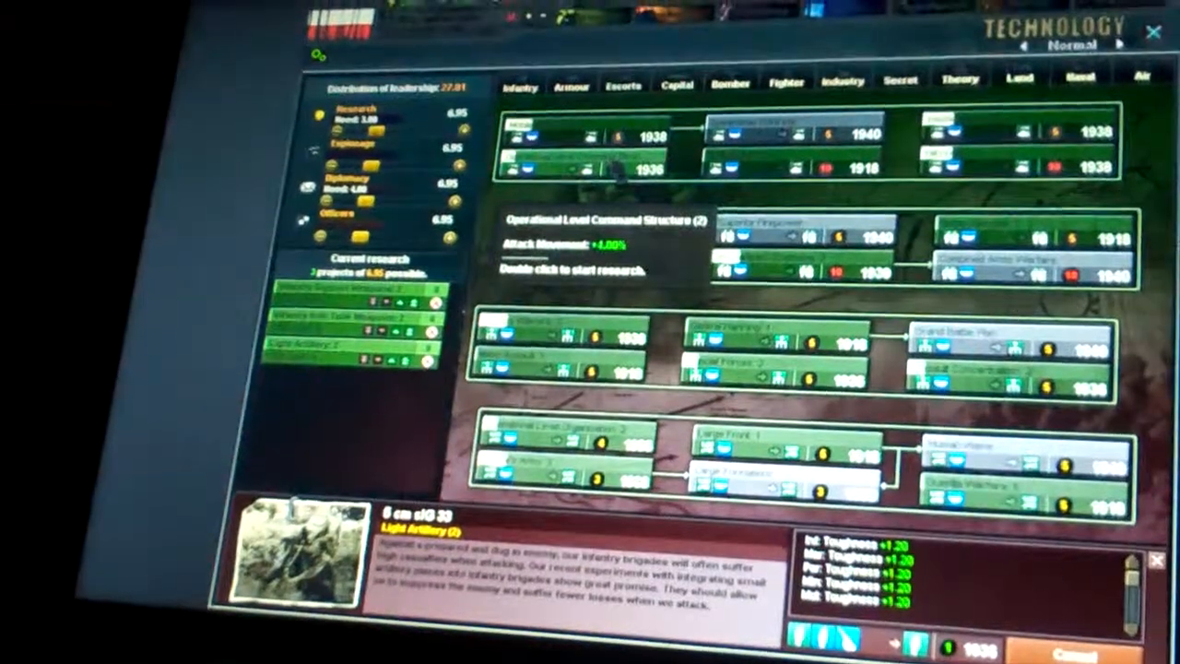
left_click(599, 222)
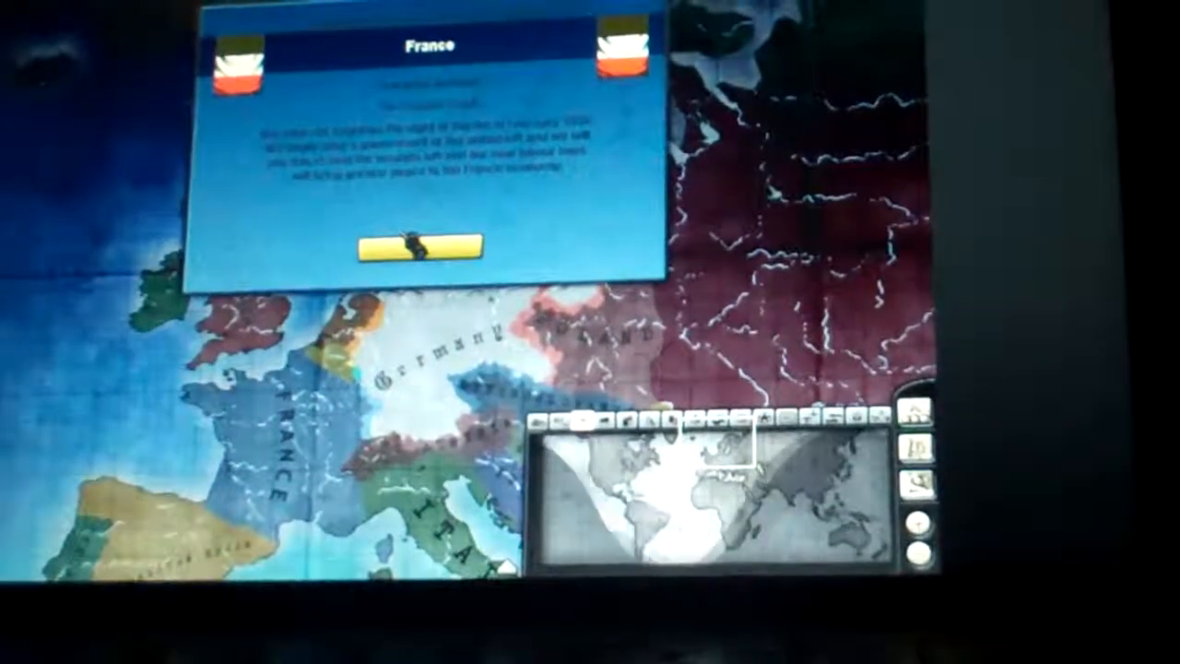
- View the conscription law list in Politics with Two-Year Draft active
left_click(412, 250)
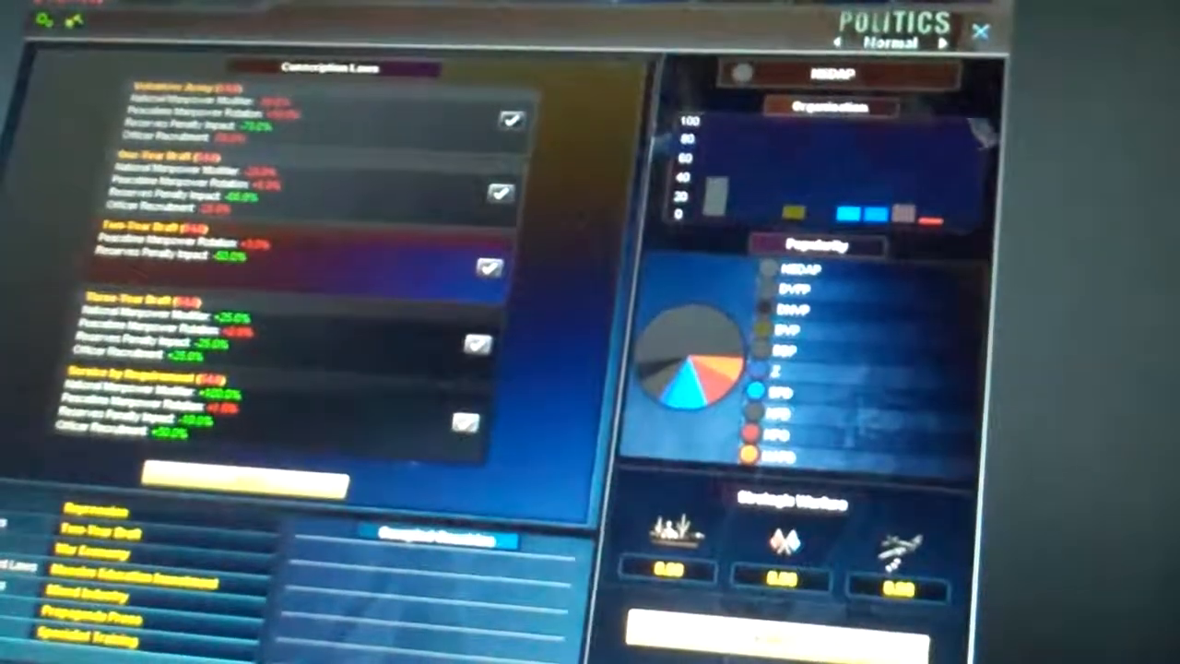
left_click(981, 31)
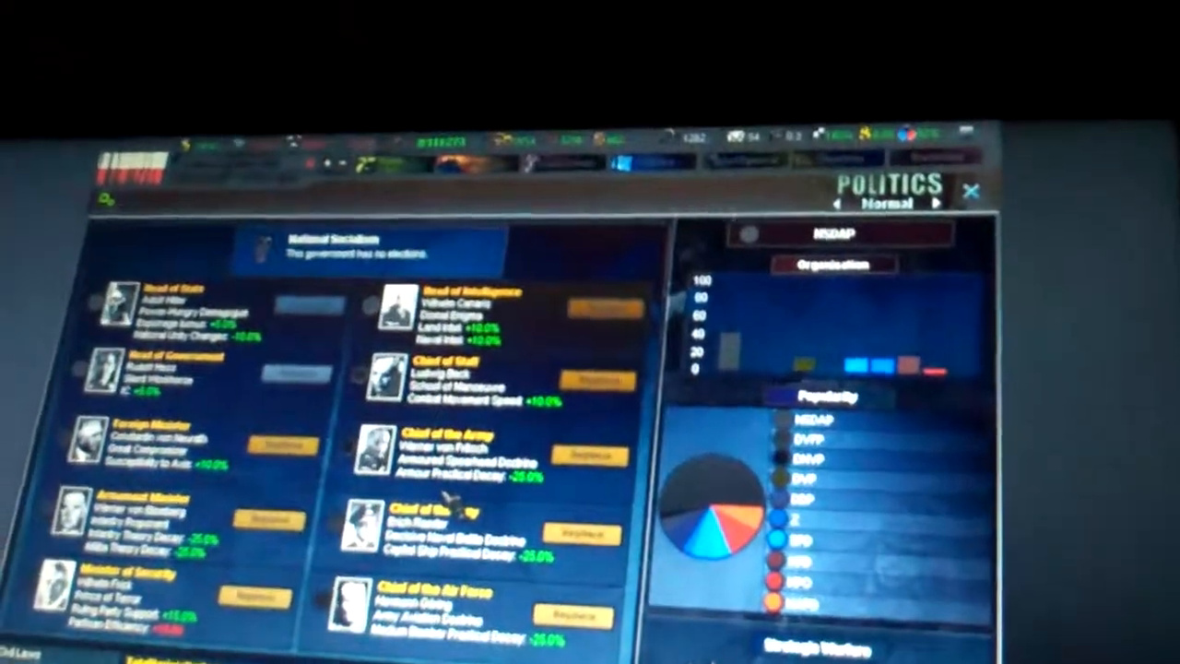
- Review the National Socialist cabinet ministers, then return to the world map
left_click(971, 189)
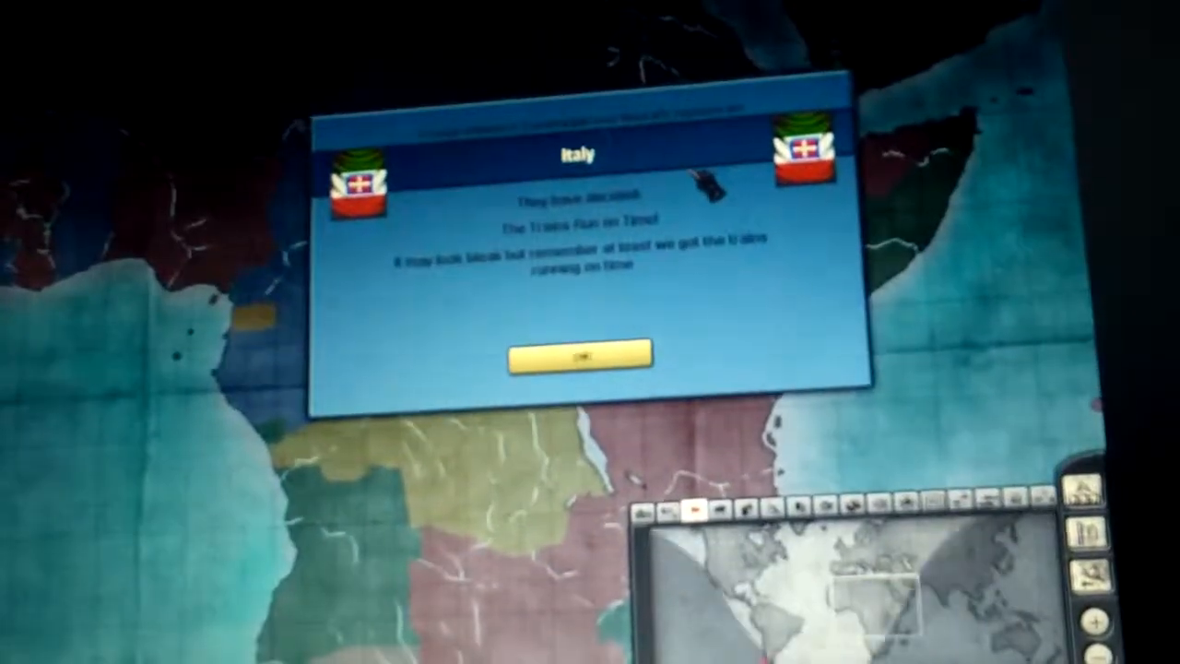
left_click(577, 355)
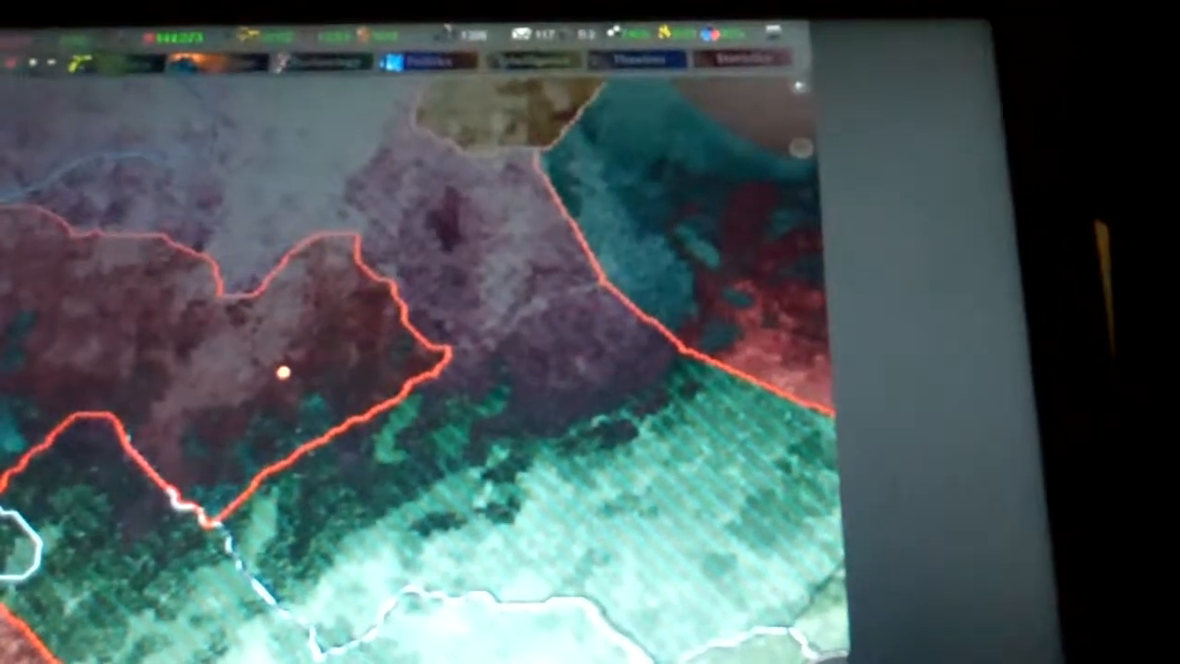